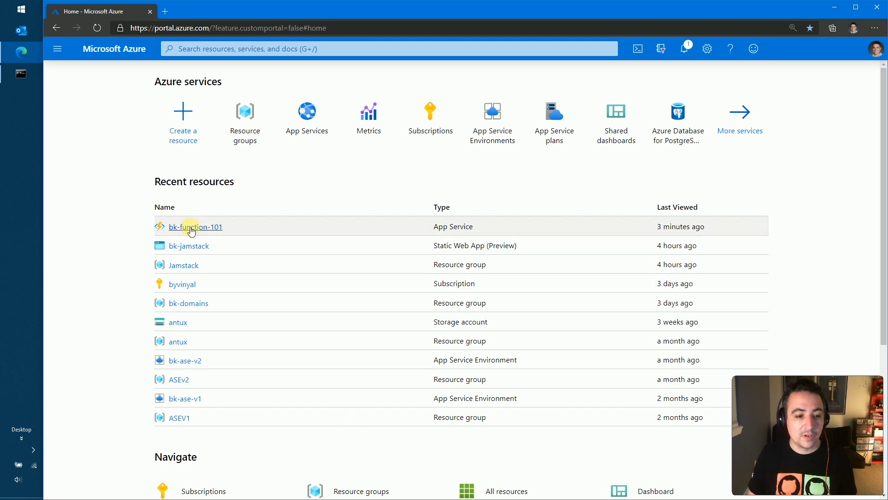
# - Open bk-function-101 from Recent resources and collapse its Essentials section
pyautogui.click(195, 226)
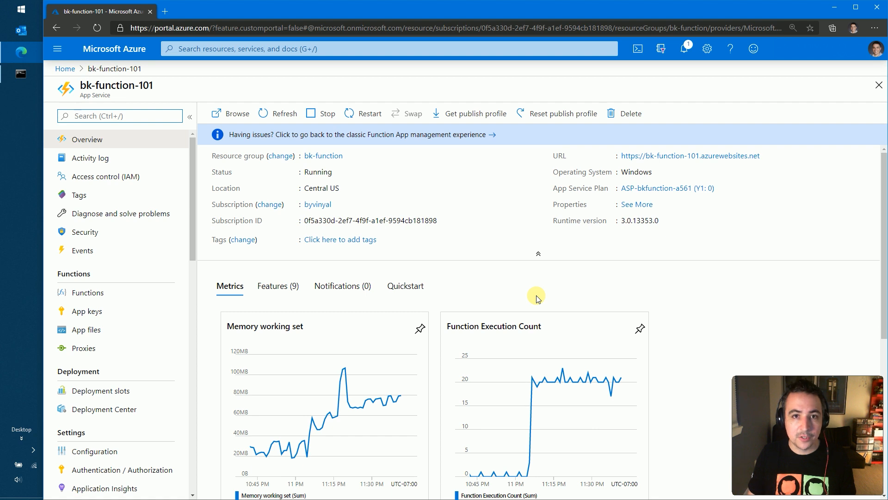
pyautogui.moveTo(537, 253)
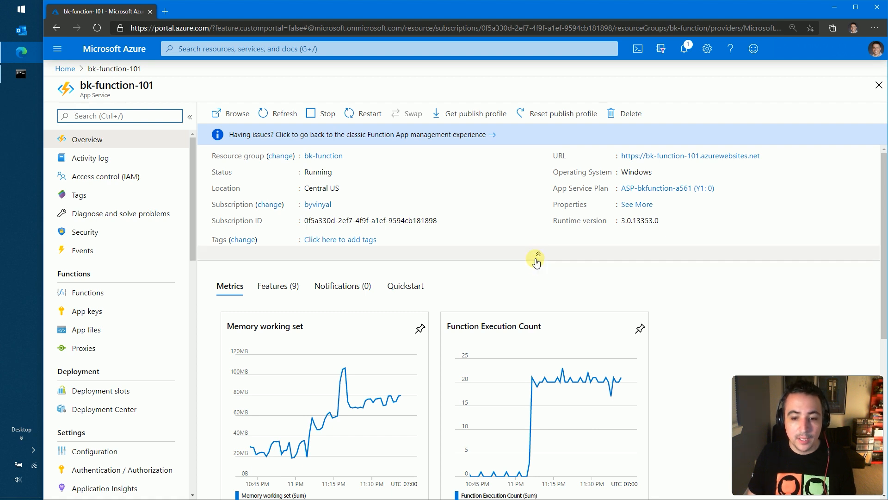
pyautogui.click(537, 255)
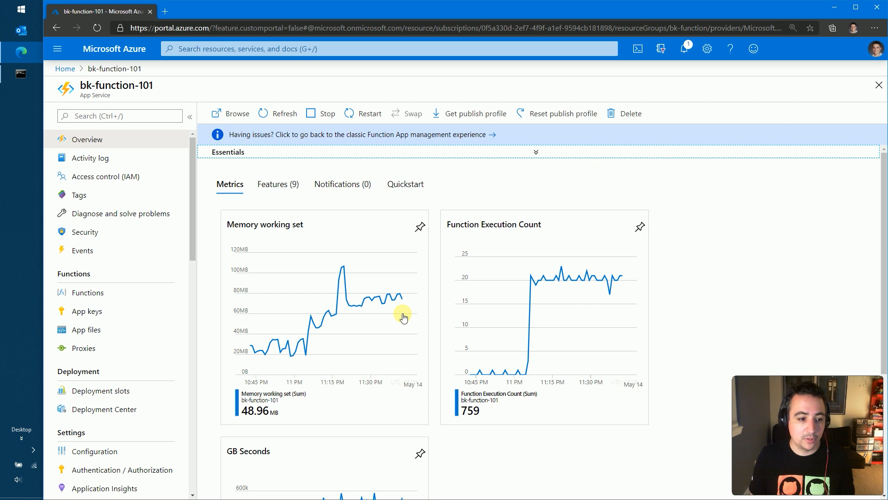
pyautogui.moveTo(88, 291)
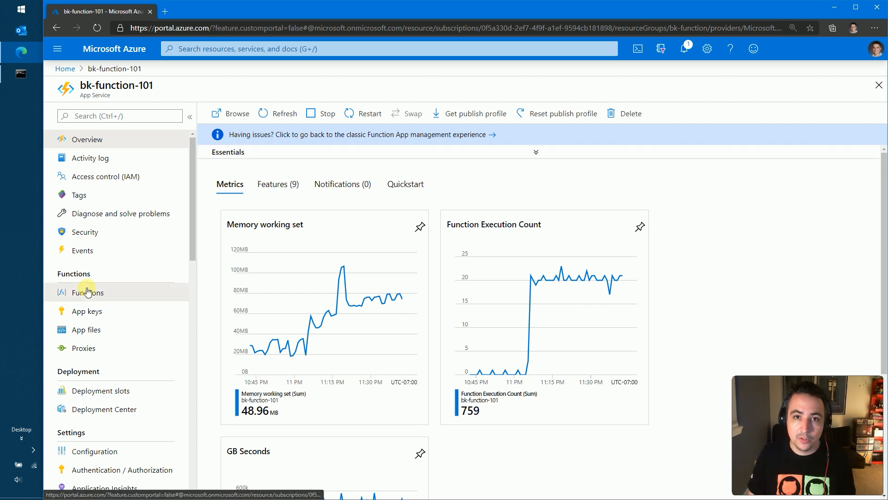
# - Open HttpTrigger1 from the app's Functions list and scroll to its execution count charts
pyautogui.click(87, 292)
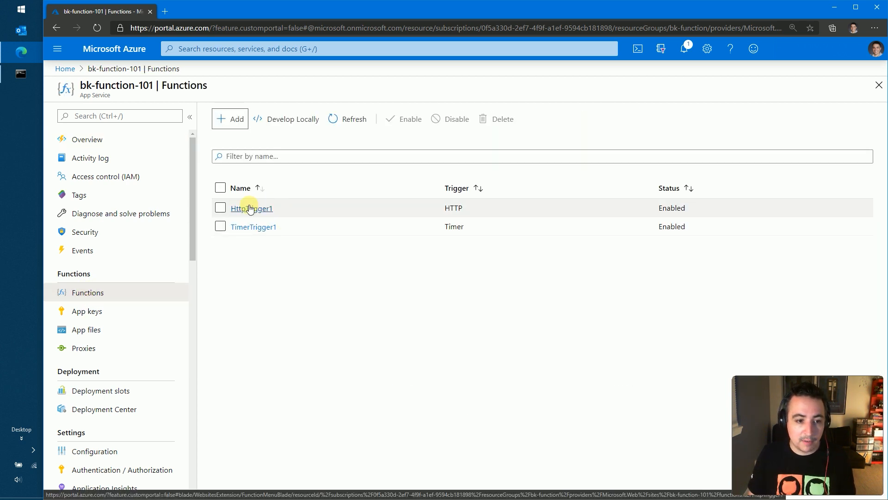
pyautogui.click(250, 207)
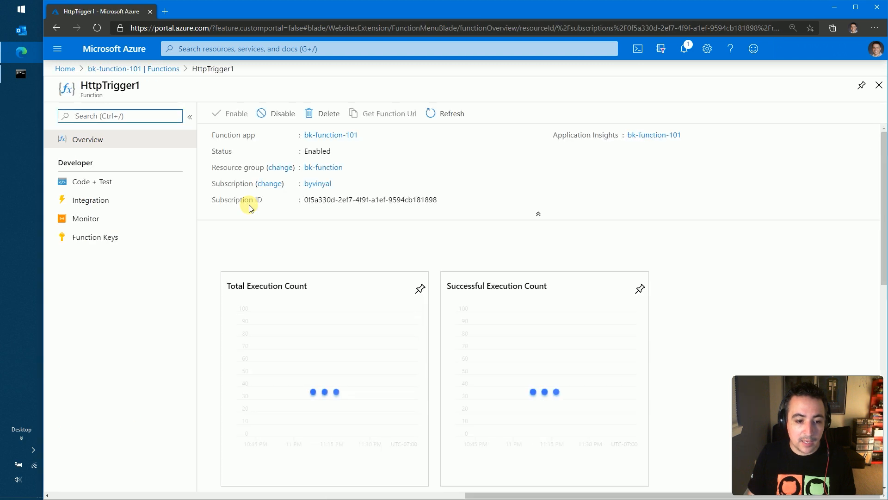
pyautogui.scroll(-3)
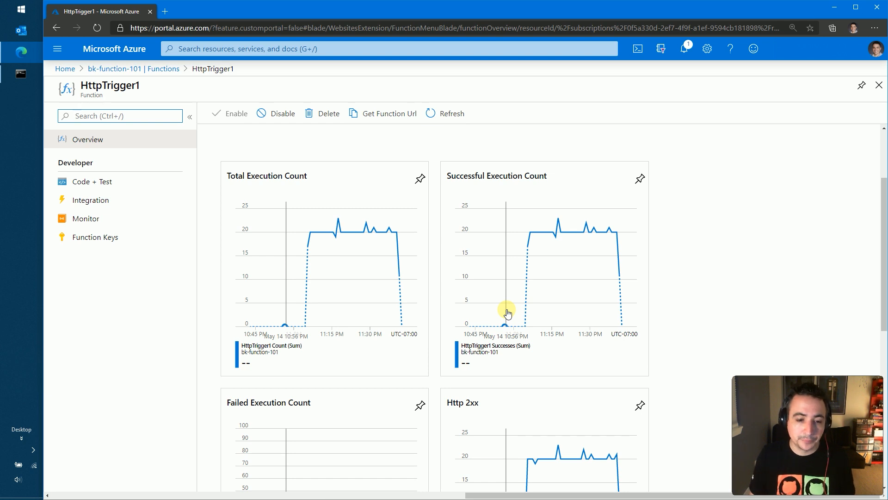
pyautogui.moveTo(342, 192)
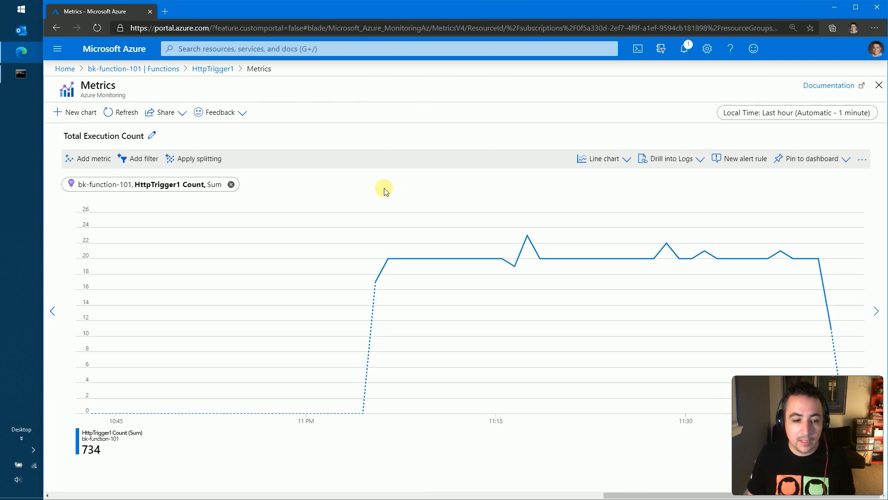
pyautogui.moveTo(420, 195)
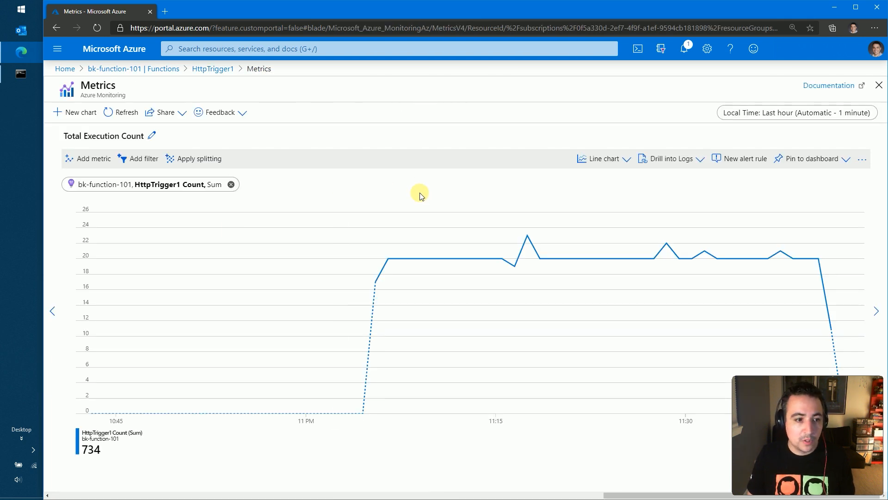
# - Browse the chart's available metrics, then go back to HttpTrigger1's Code + Test page
pyautogui.click(150, 184)
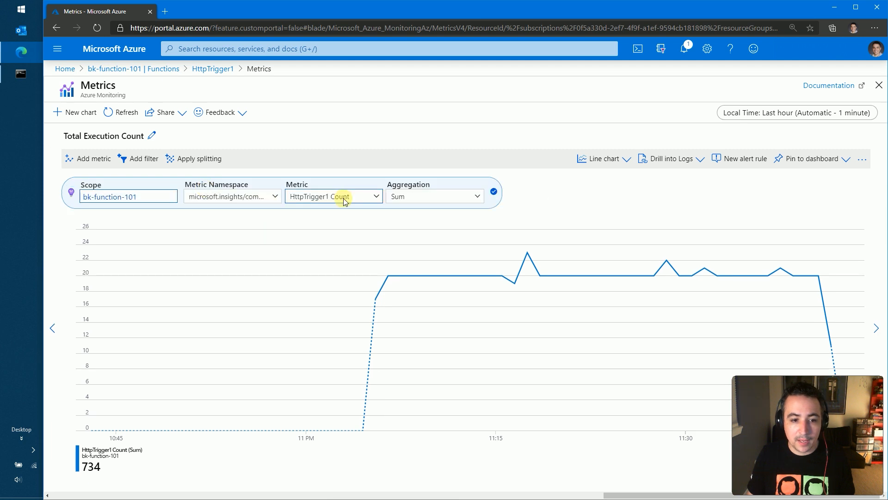
pyautogui.click(333, 196)
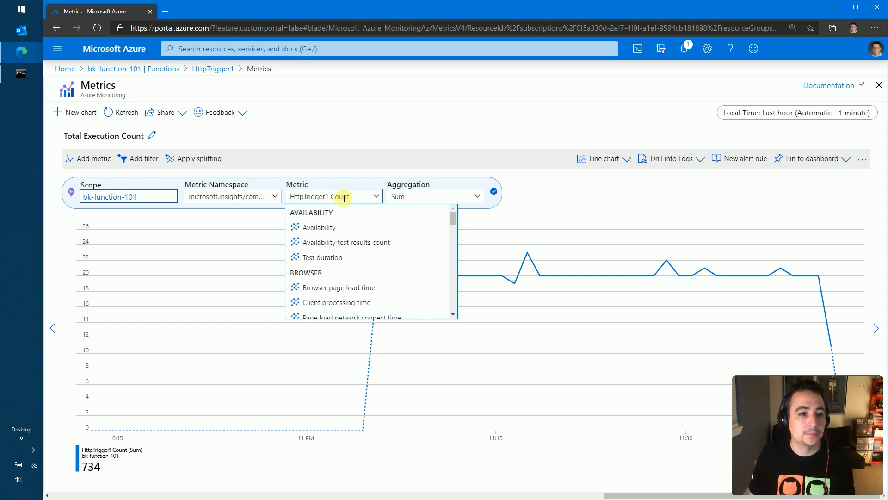
pyautogui.click(212, 68)
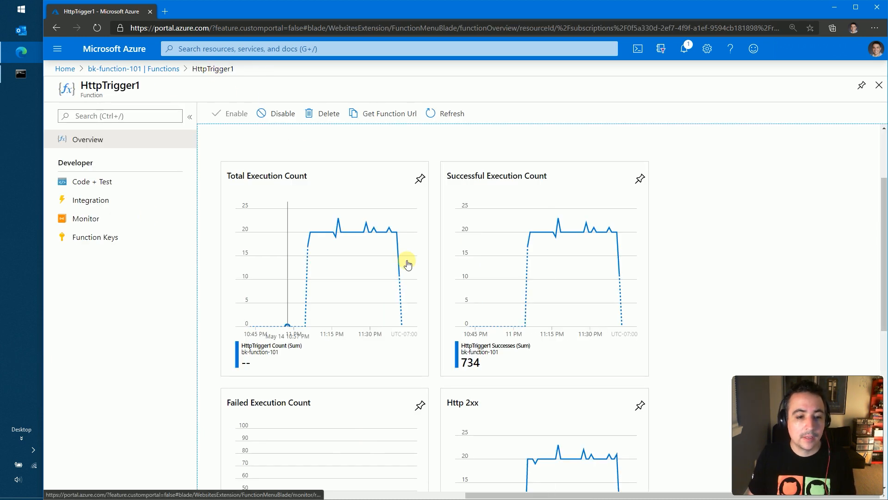
pyautogui.click(91, 182)
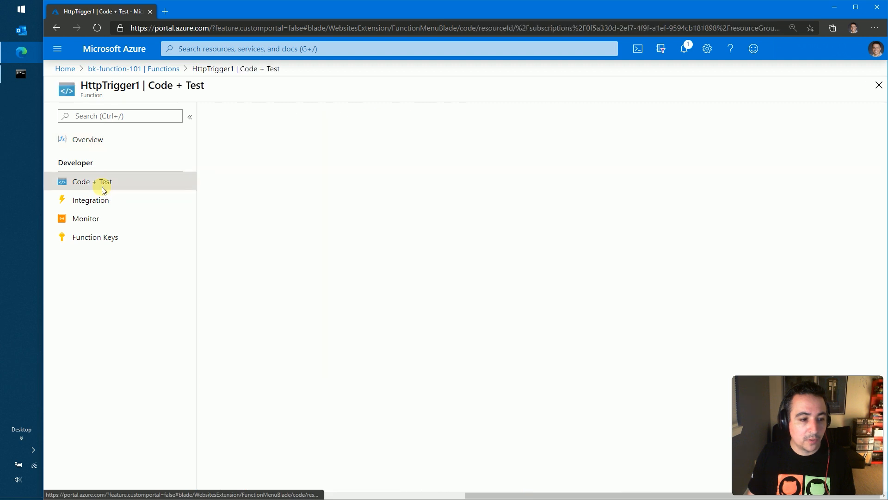
# - Run HttpTrigger1's test for a 200 OK 'Hello, Azure' response, then open Monitor
pyautogui.click(91, 182)
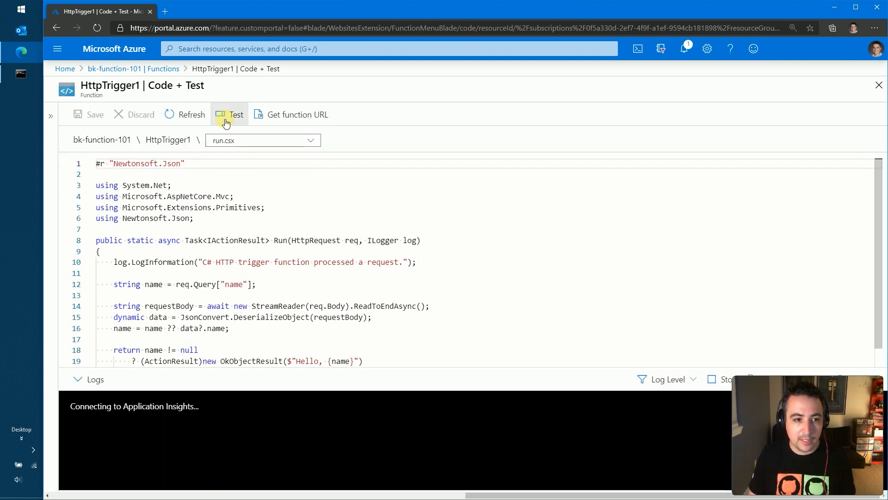
pyautogui.click(230, 114)
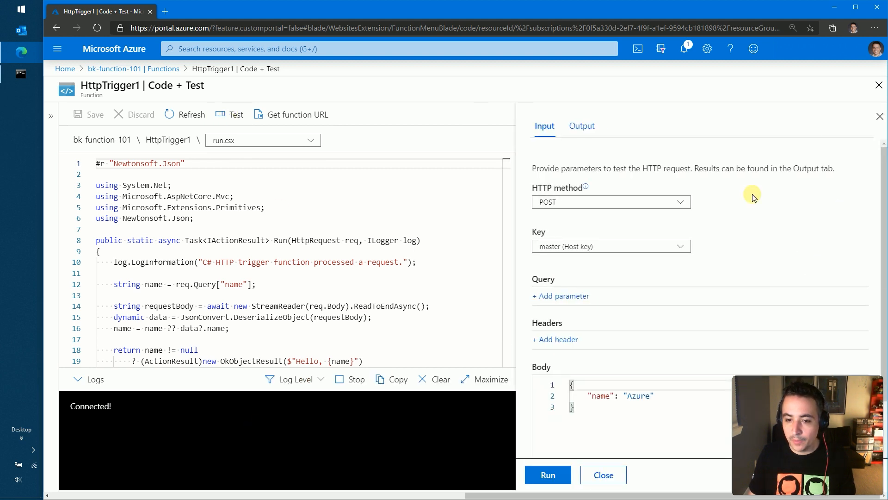
pyautogui.moveTo(766, 383)
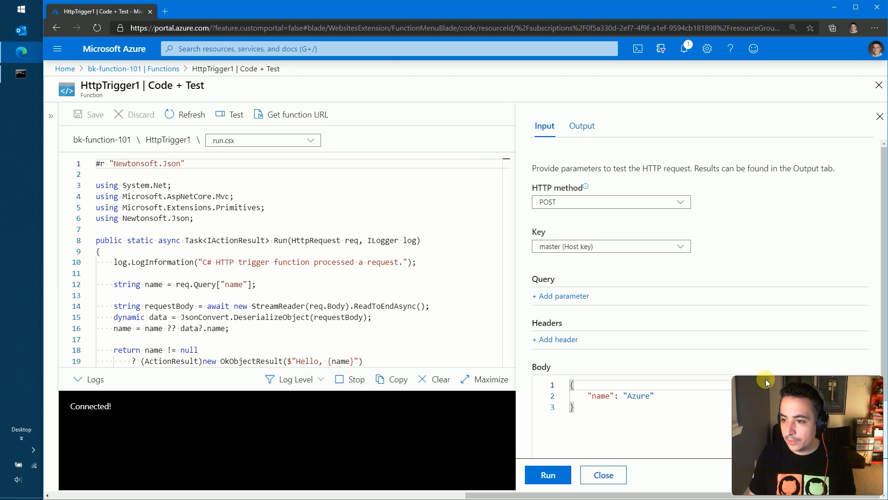
pyautogui.moveTo(606, 366)
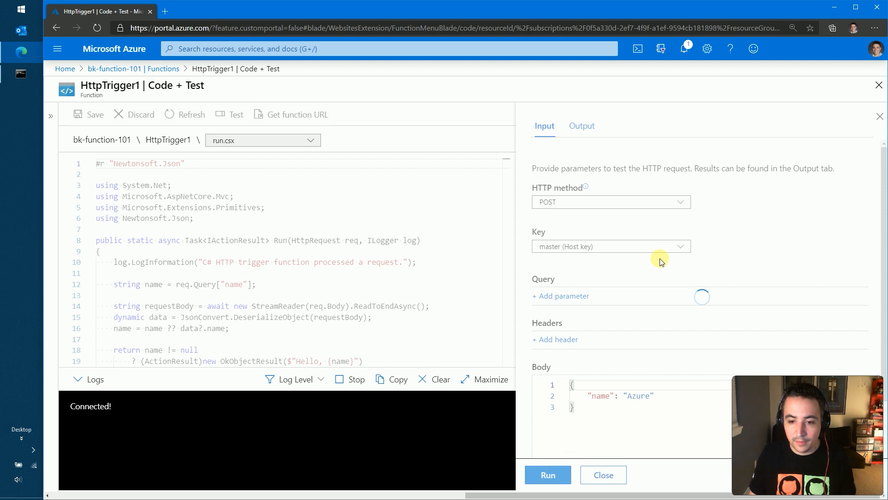
pyautogui.click(547, 474)
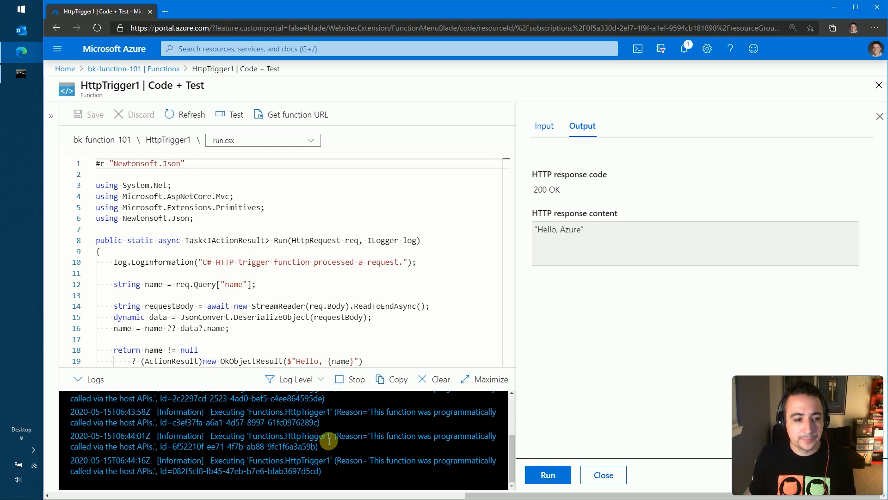
pyautogui.click(51, 116)
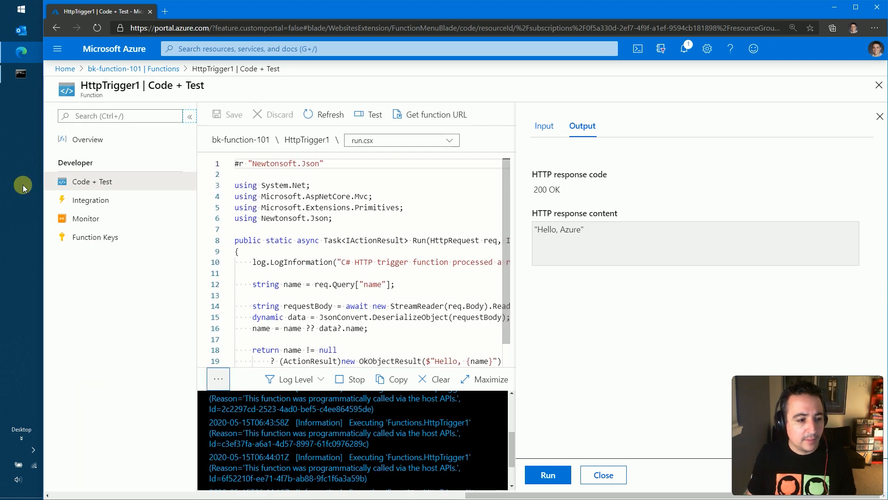
pyautogui.click(86, 218)
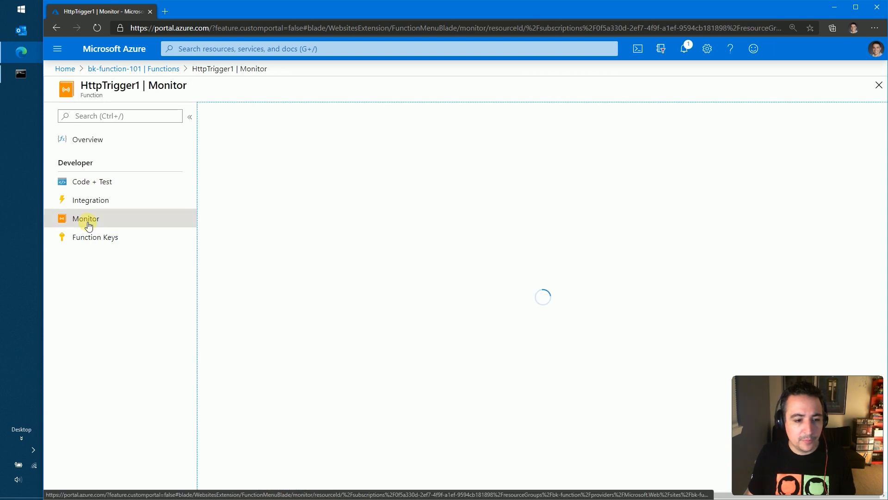
# - Review the Invocations tab: 3721 successes, 0 errors, and recent invocation traces
pyautogui.click(85, 218)
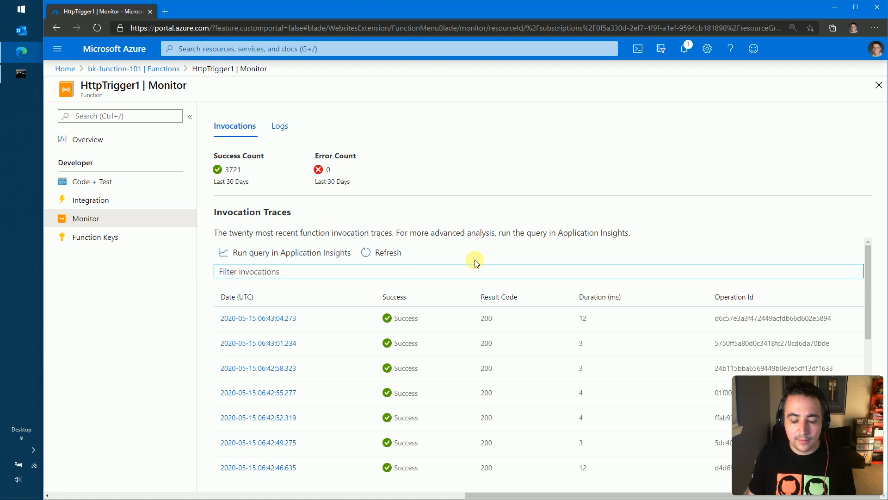
pyautogui.moveTo(247, 183)
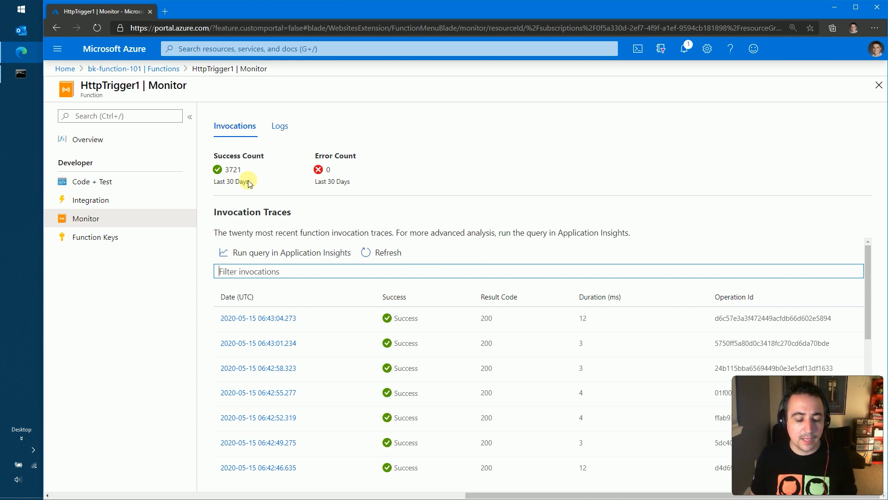
pyautogui.moveTo(232, 186)
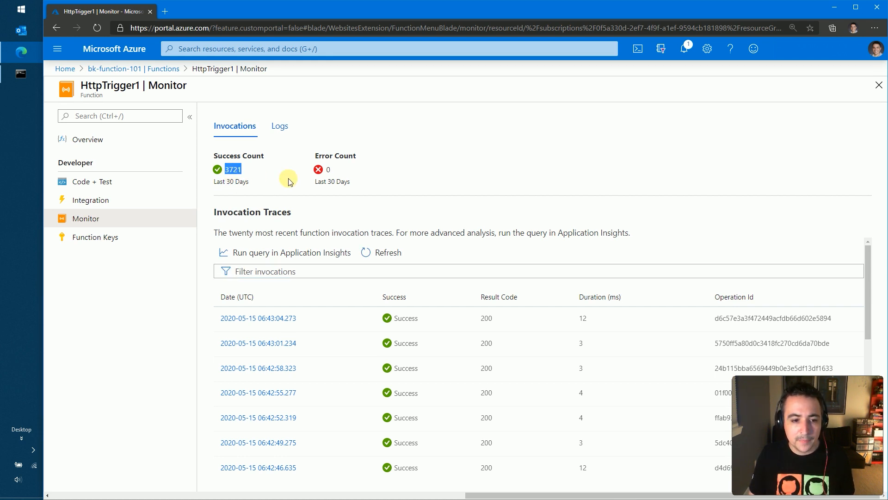
pyautogui.moveTo(467, 486)
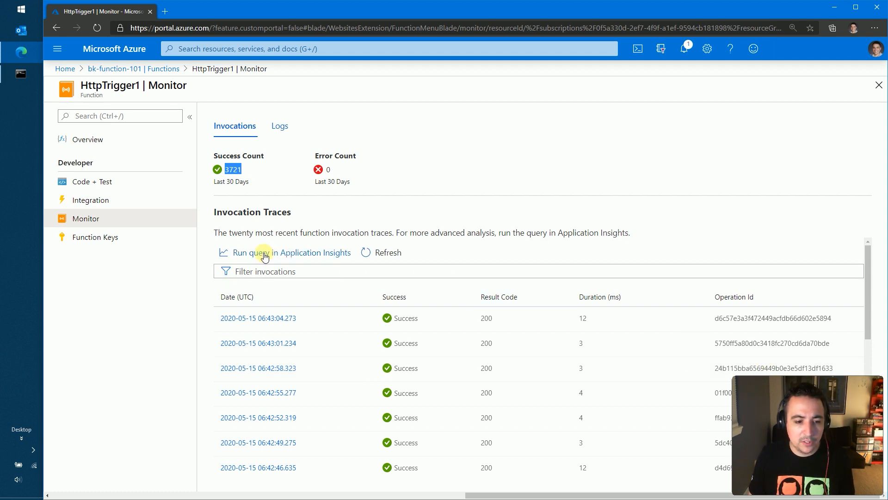
# - Open the invocation query in Logs and add a 'where duration > 10' line
pyautogui.click(262, 252)
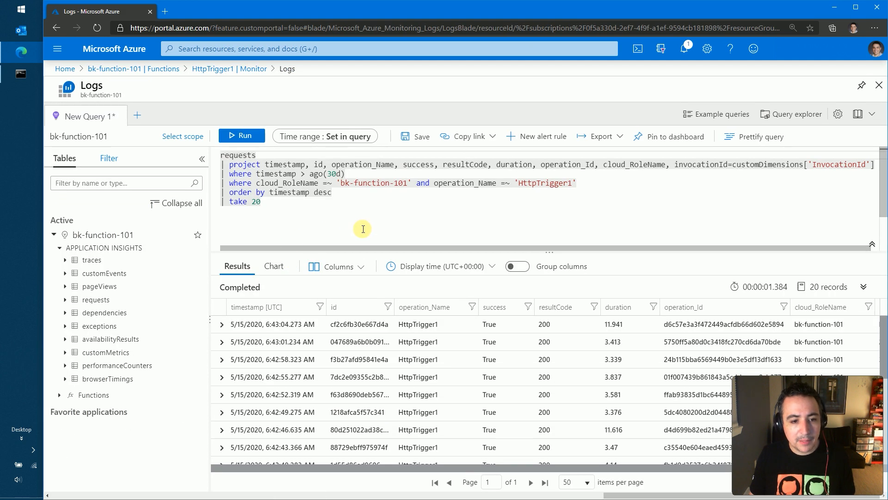
pyautogui.moveTo(673, 187)
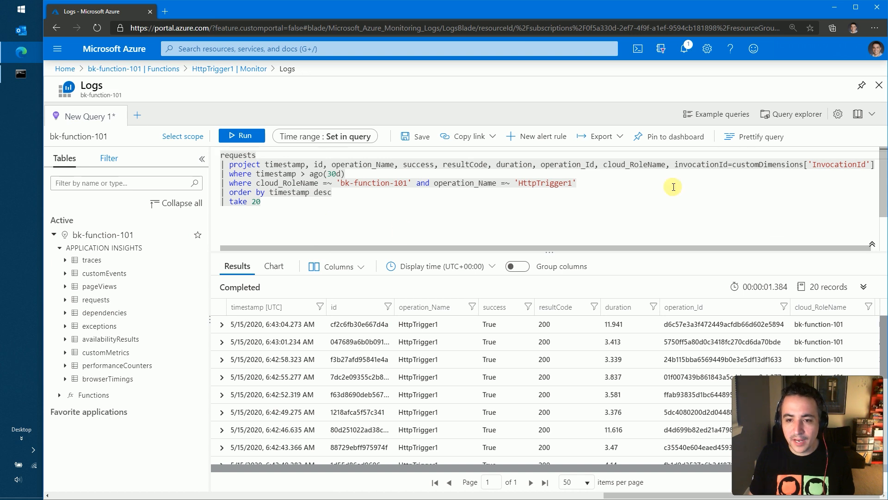
pyautogui.moveTo(621, 189)
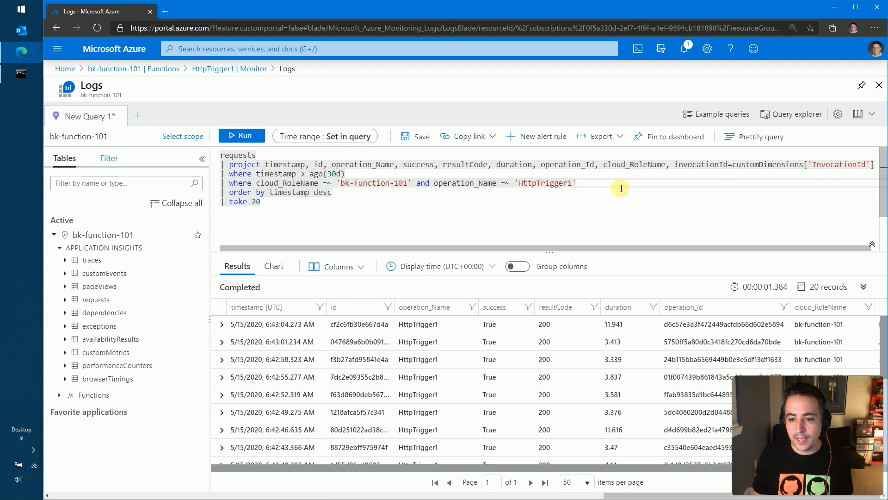
pyautogui.press('enter')
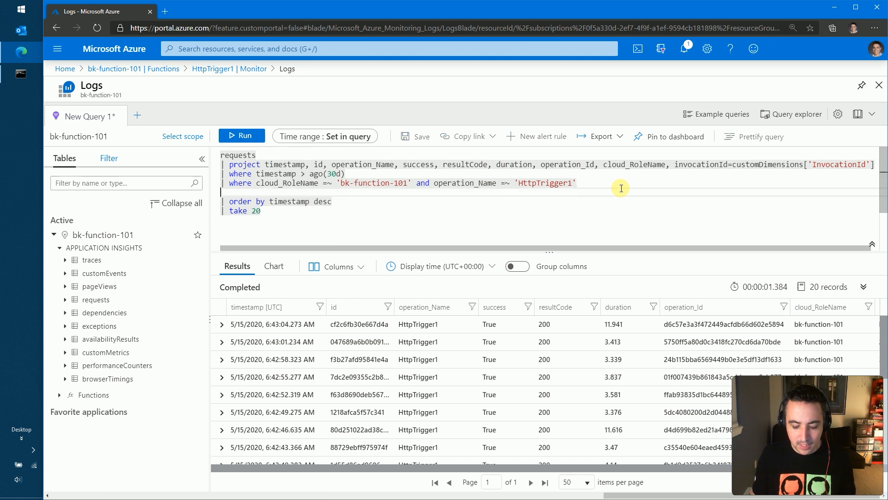
pyautogui.write('where')
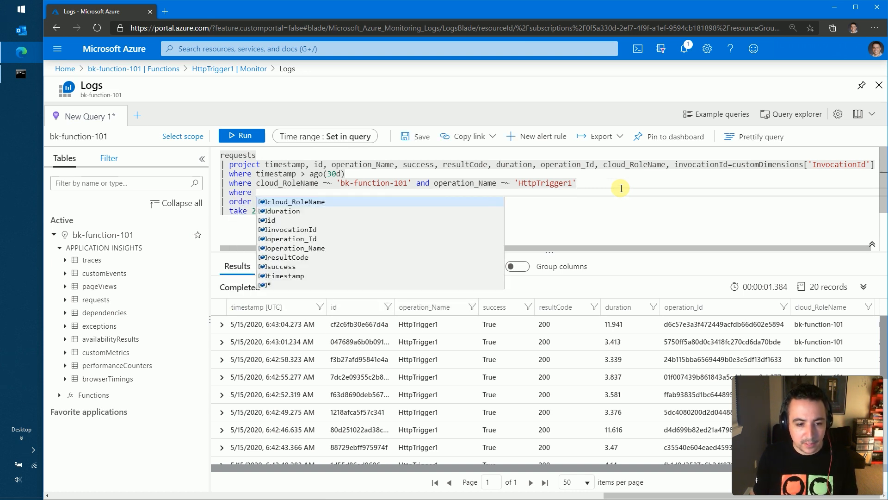
pyautogui.write('duration >')
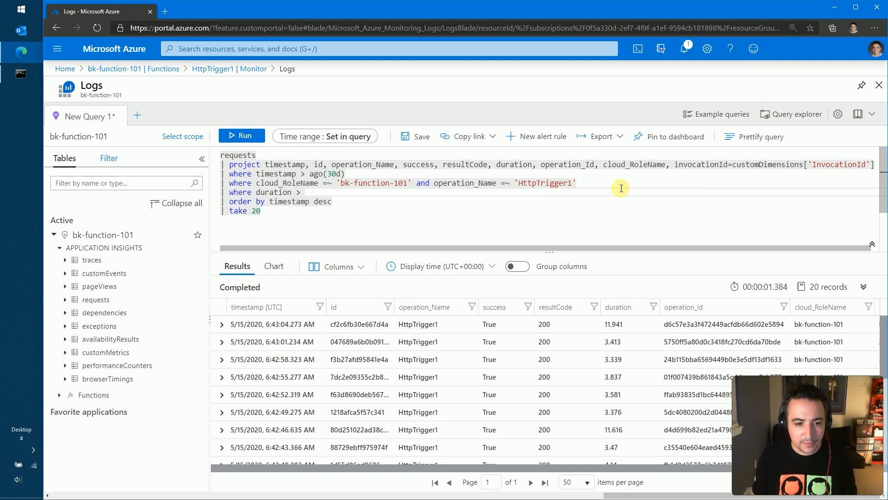
pyautogui.write('10')
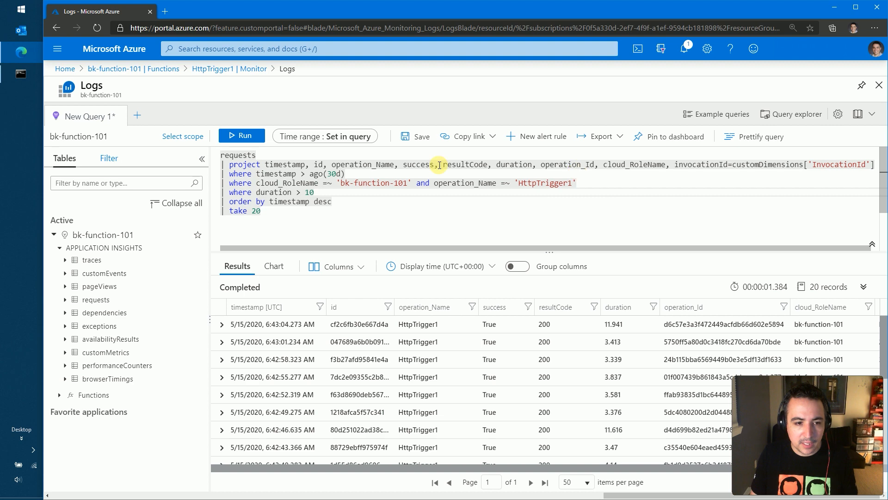
pyautogui.click(242, 136)
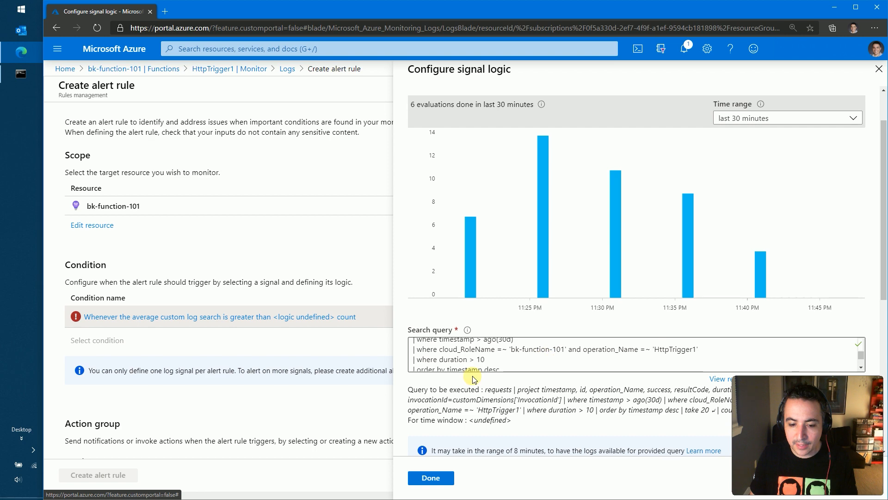
# - Set the alert condition's threshold value to 100
pyautogui.doubleClick(481, 359)
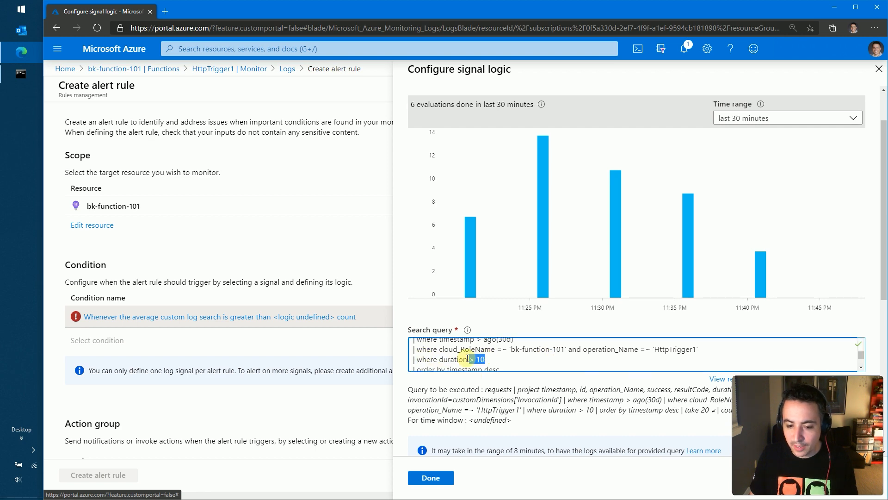
pyautogui.scroll(-3)
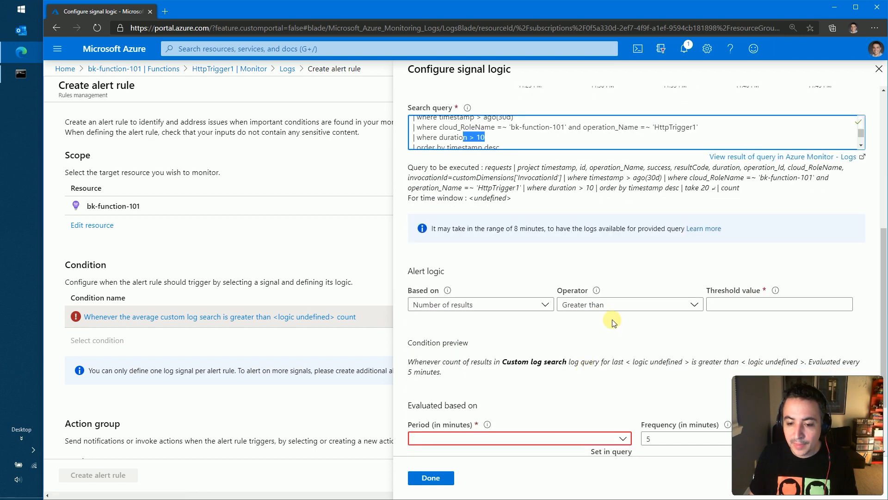
pyautogui.click(778, 305)
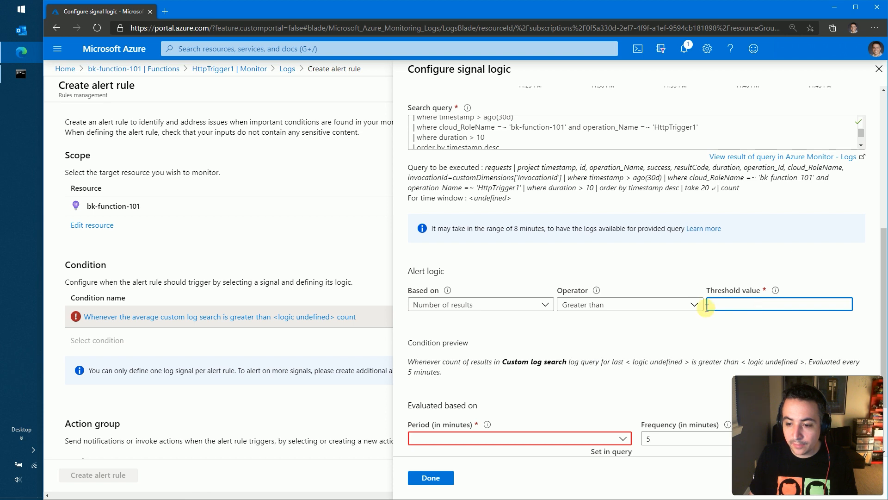
pyautogui.write('100')
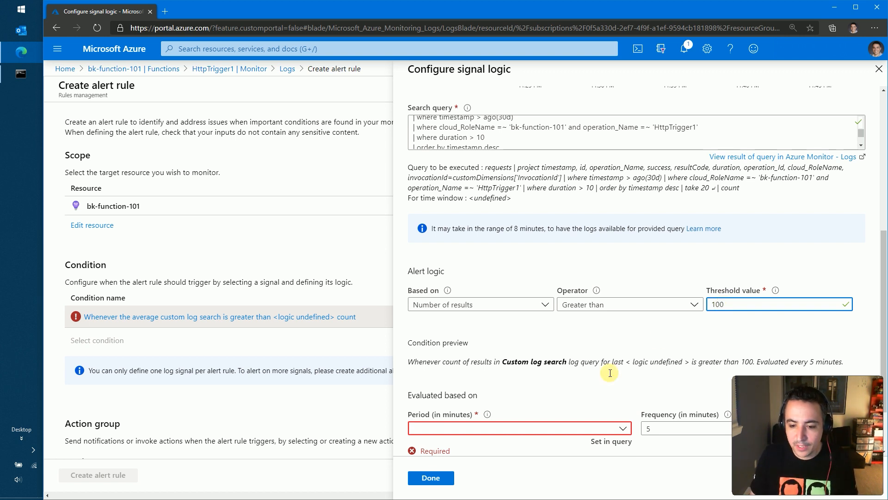
# - Set the evaluation period to 10 minutes and save the signal logic
pyautogui.click(517, 428)
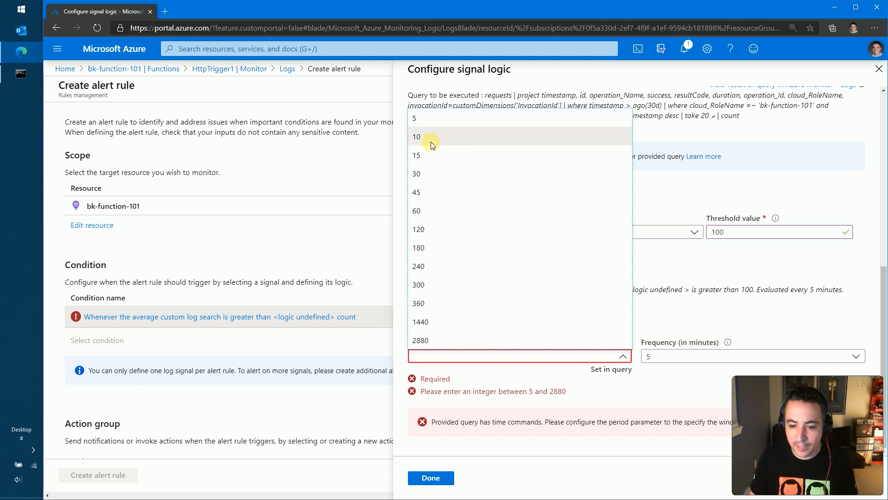
pyautogui.click(417, 136)
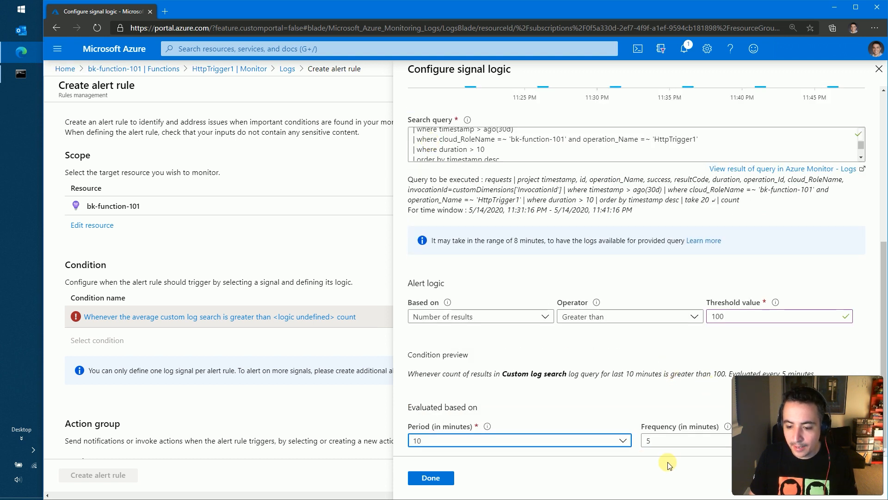
pyautogui.moveTo(495, 432)
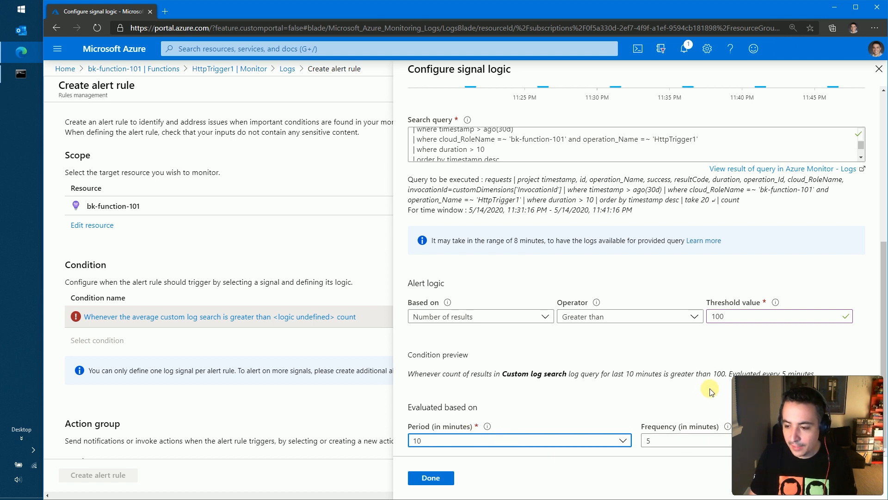
pyautogui.click(429, 477)
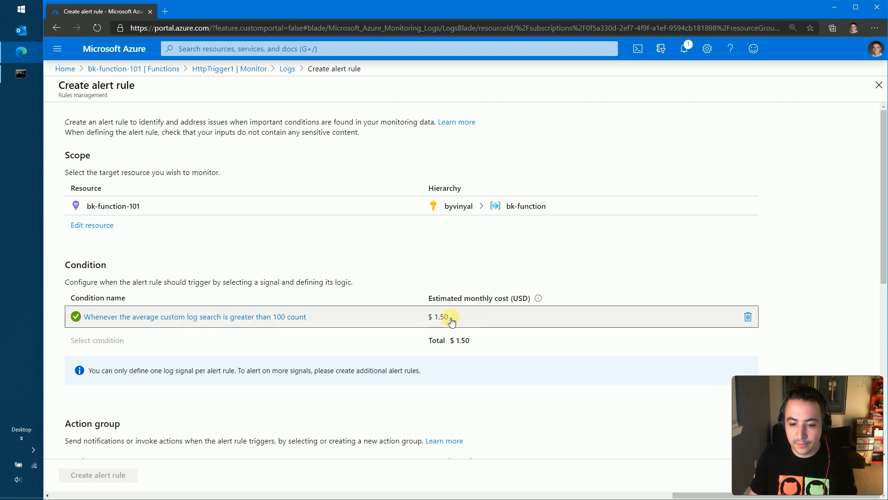
pyautogui.moveTo(447, 323)
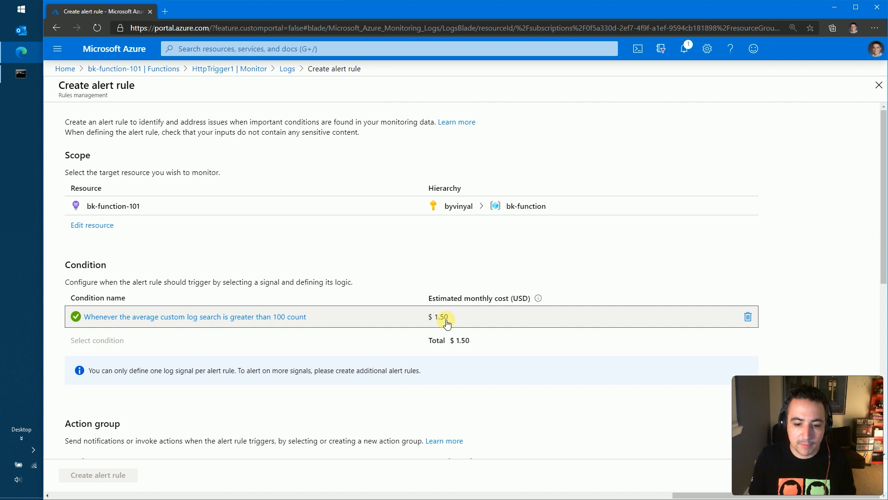
# - Enable a custom email subject for the alert and leave the webhook payload unchecked
pyautogui.scroll(-3)
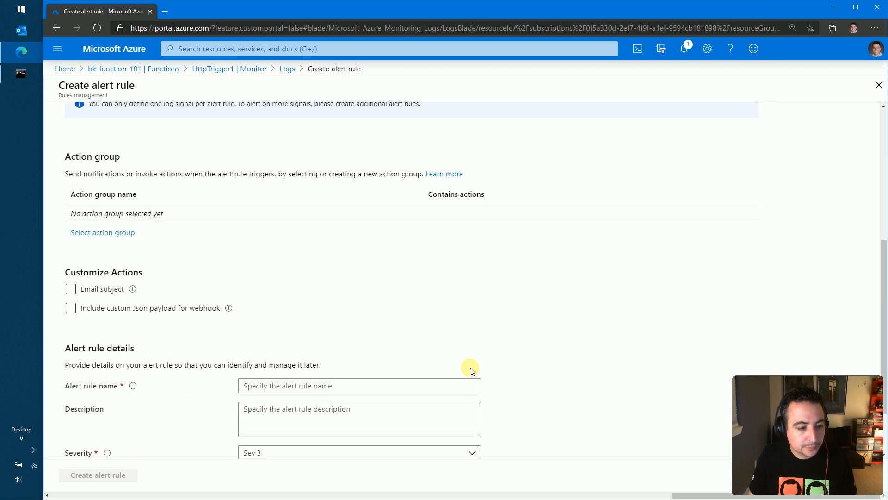
pyautogui.click(70, 213)
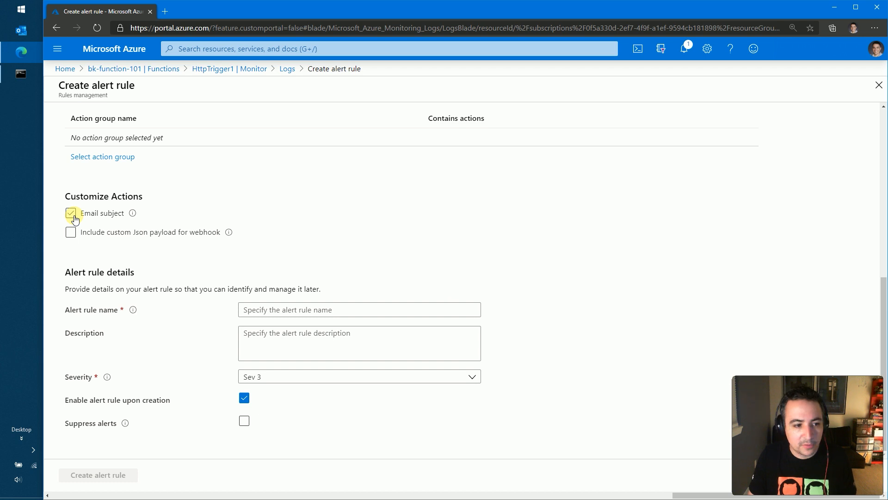
pyautogui.click(70, 213)
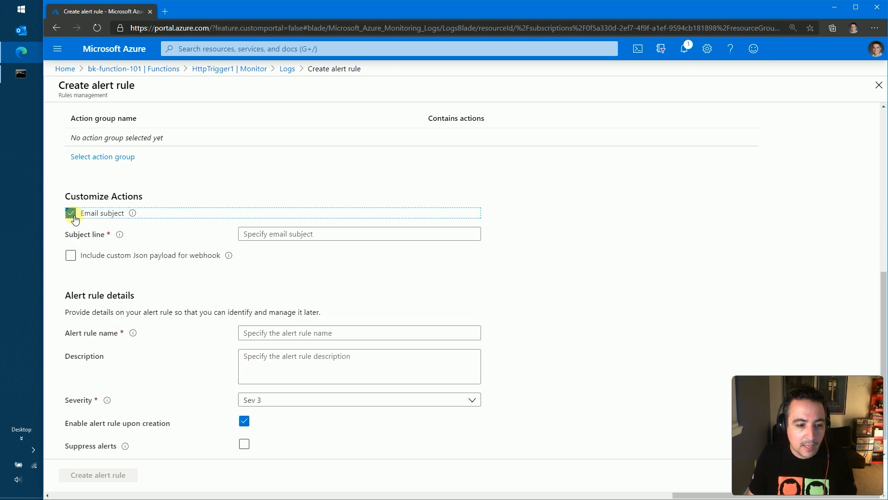
pyautogui.click(71, 255)
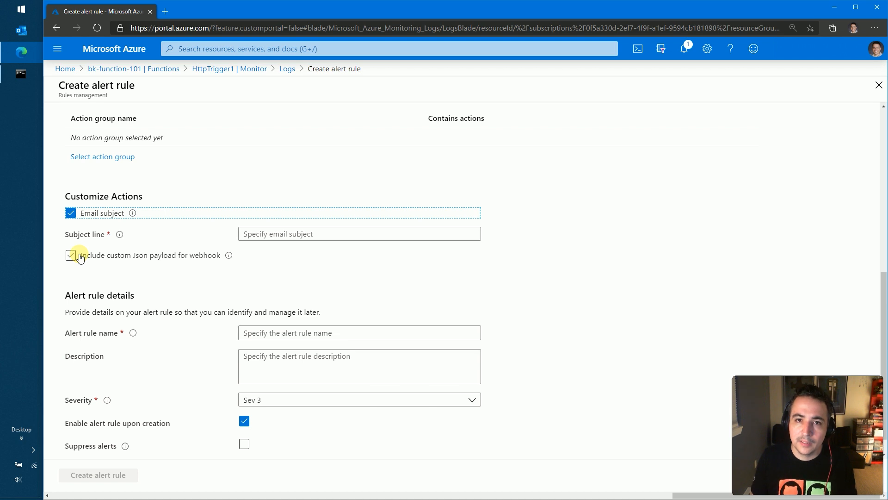
pyautogui.click(70, 255)
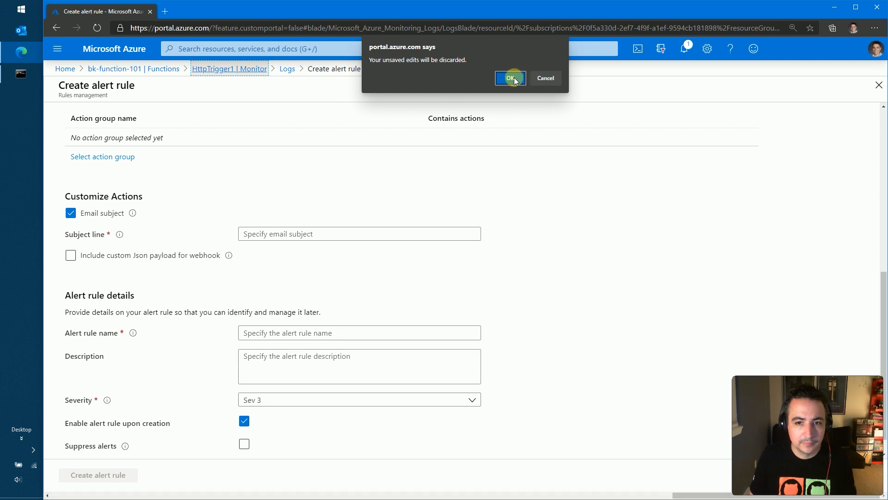
# - Confirm discarding the alert draft and switch to HttpTrigger1's Logs stream
pyautogui.click(510, 78)
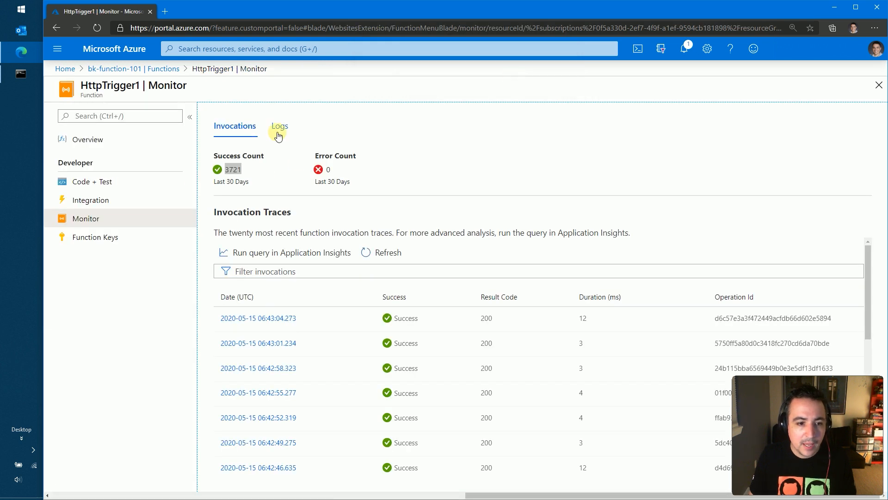
pyautogui.click(280, 125)
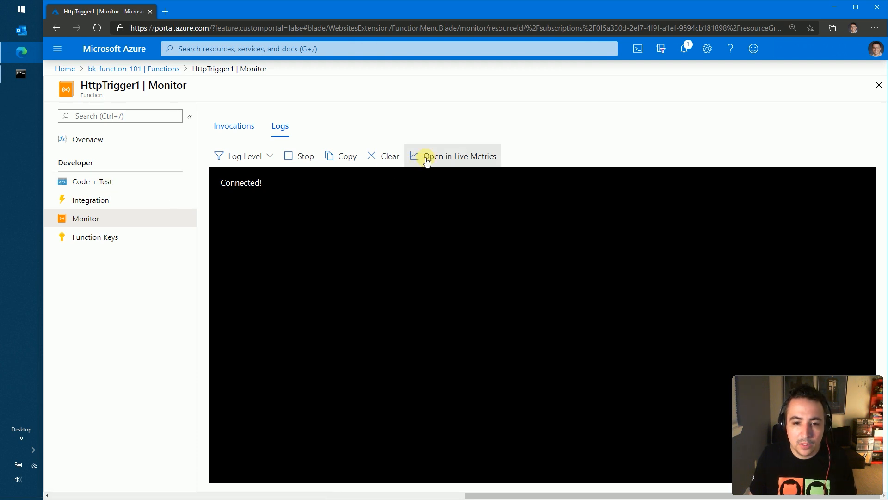
# - Open Live Metrics for bk-function-101, then return to its Functions list
pyautogui.click(452, 156)
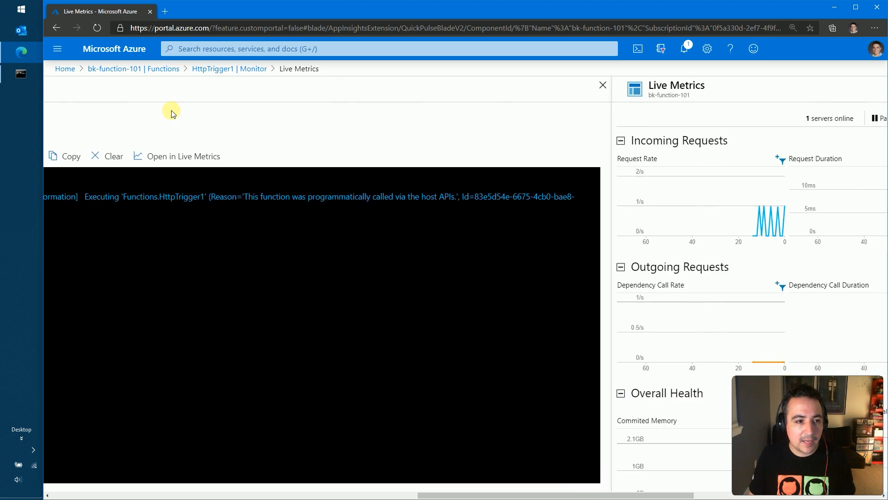
pyautogui.click(114, 69)
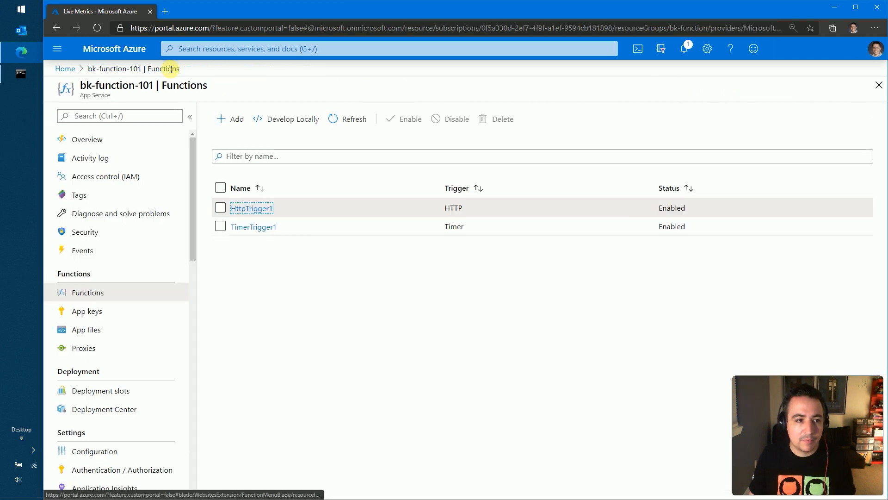